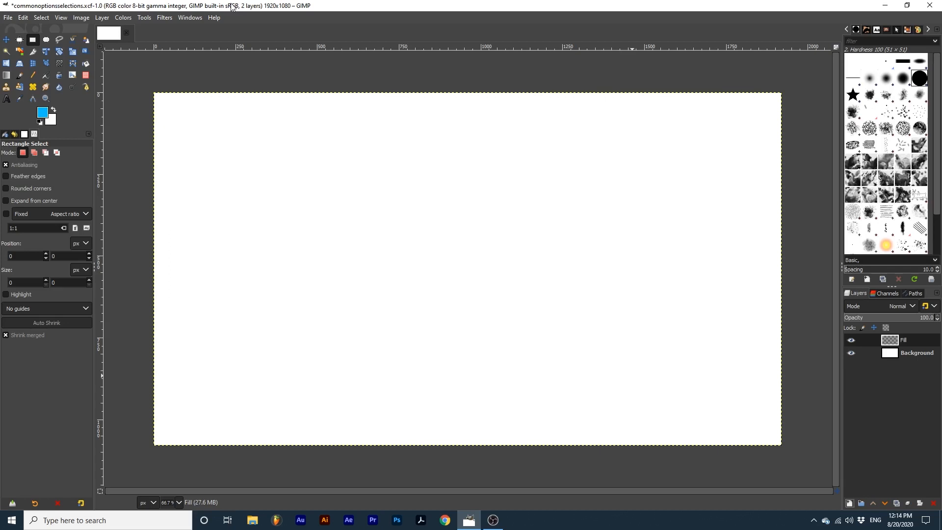
mouse_move(32, 40)
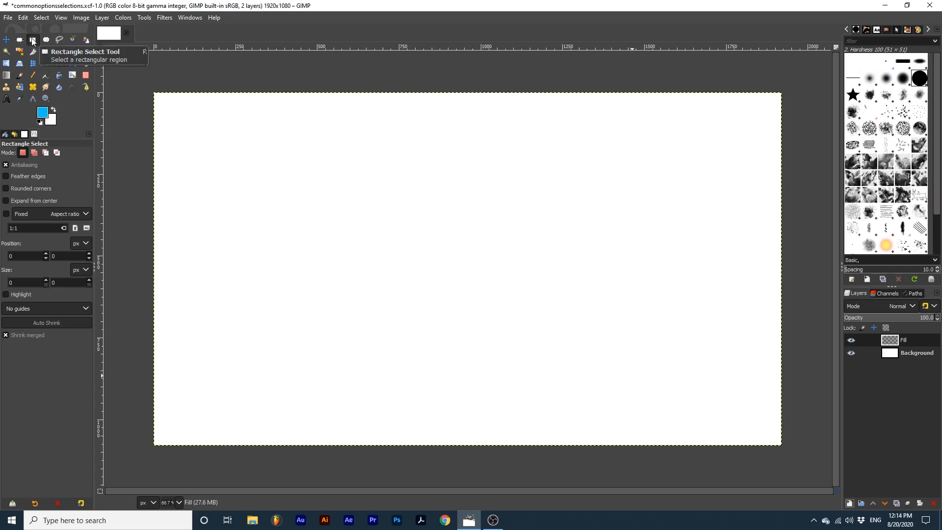
mouse_move(46, 40)
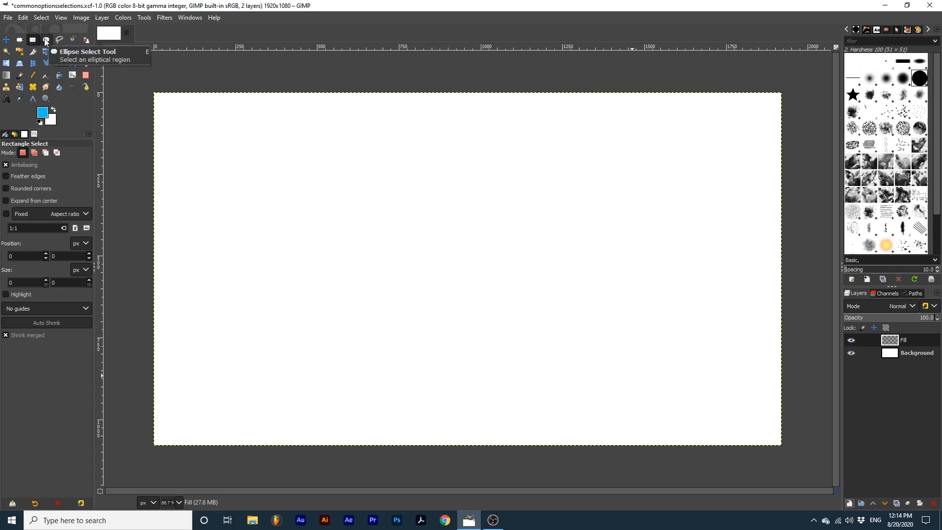
mouse_move(66, 42)
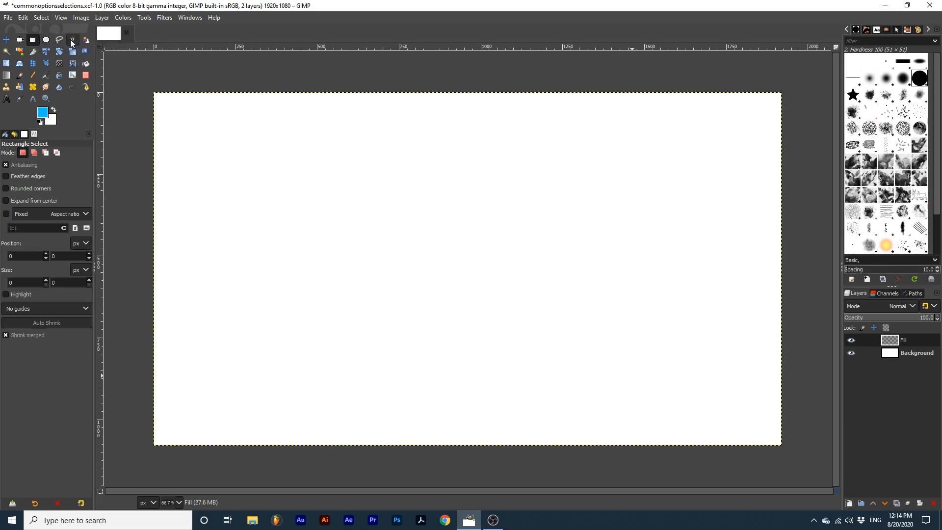
mouse_move(85, 40)
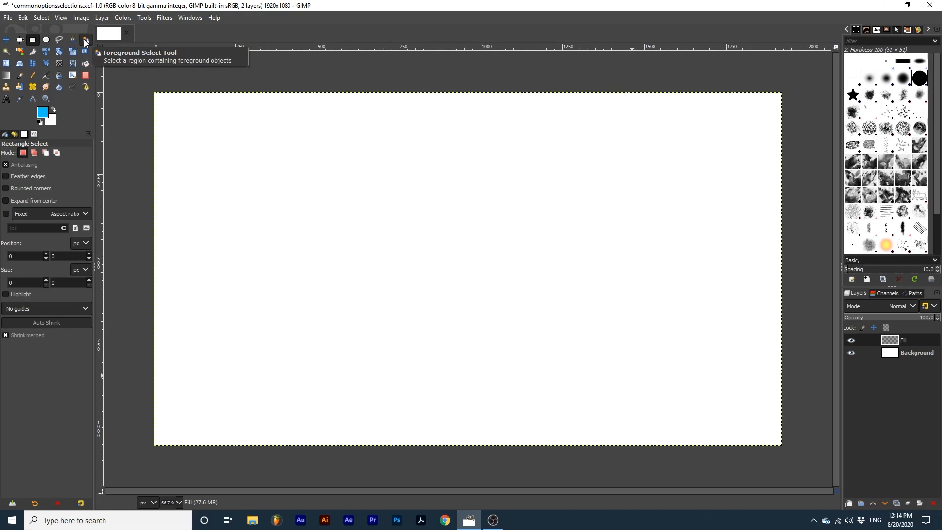
mouse_move(6, 56)
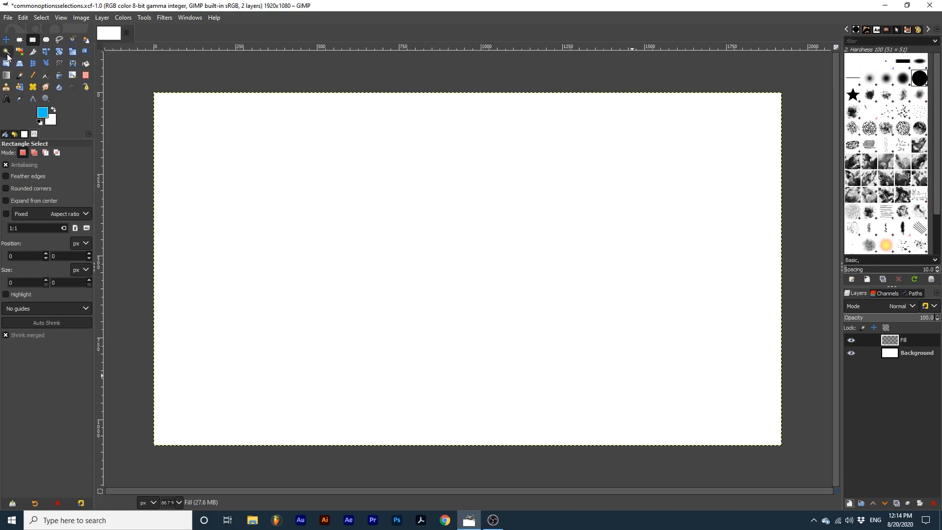
mouse_move(7, 54)
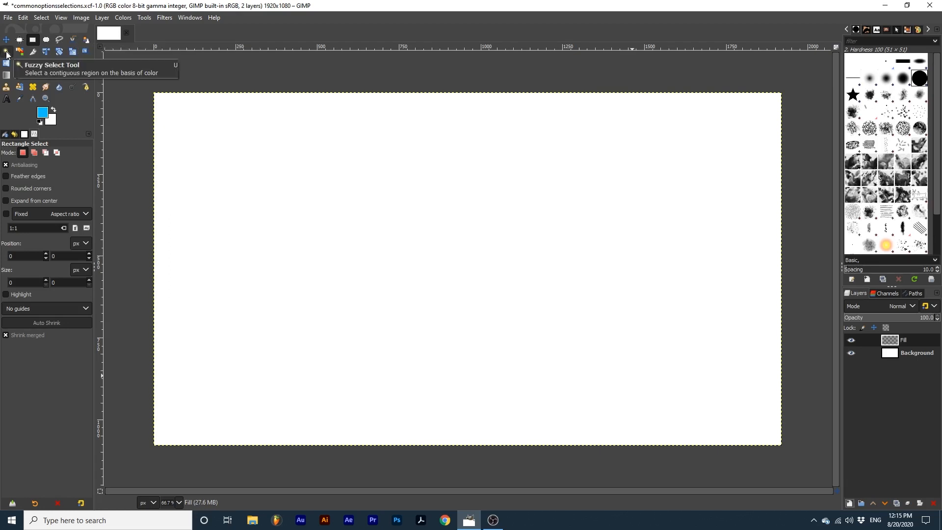
mouse_move(19, 52)
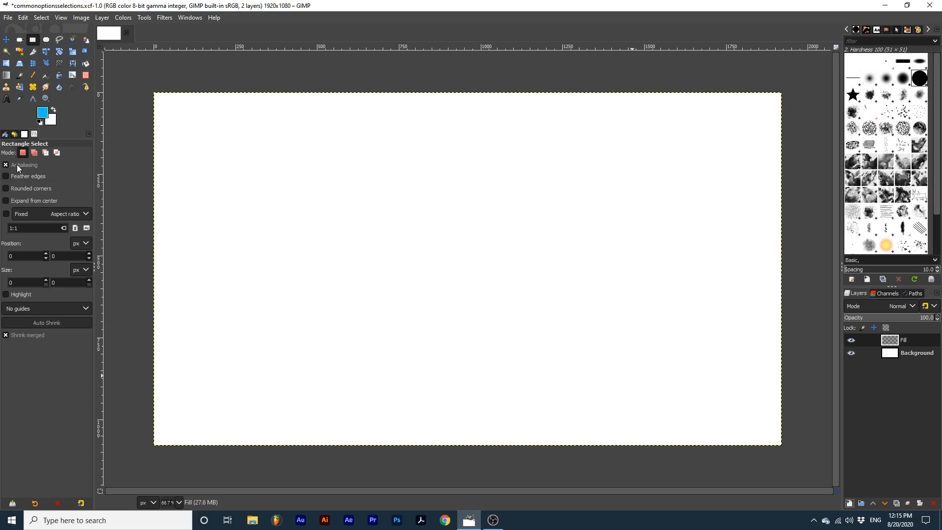
mouse_move(27, 176)
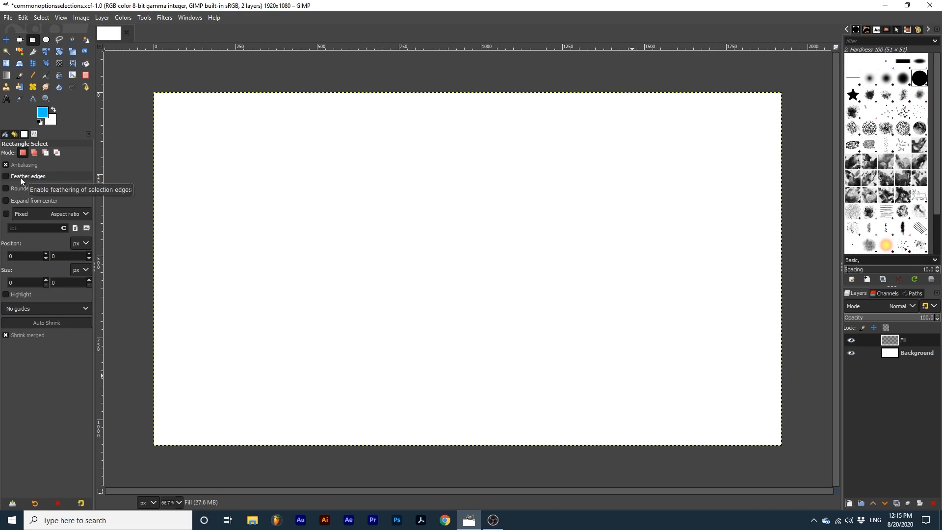
mouse_move(10, 155)
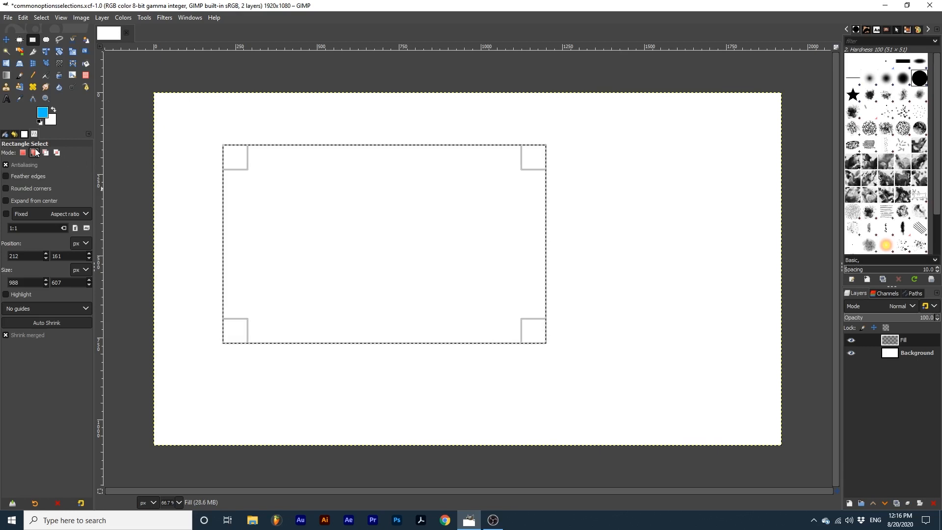
mouse_move(199, 137)
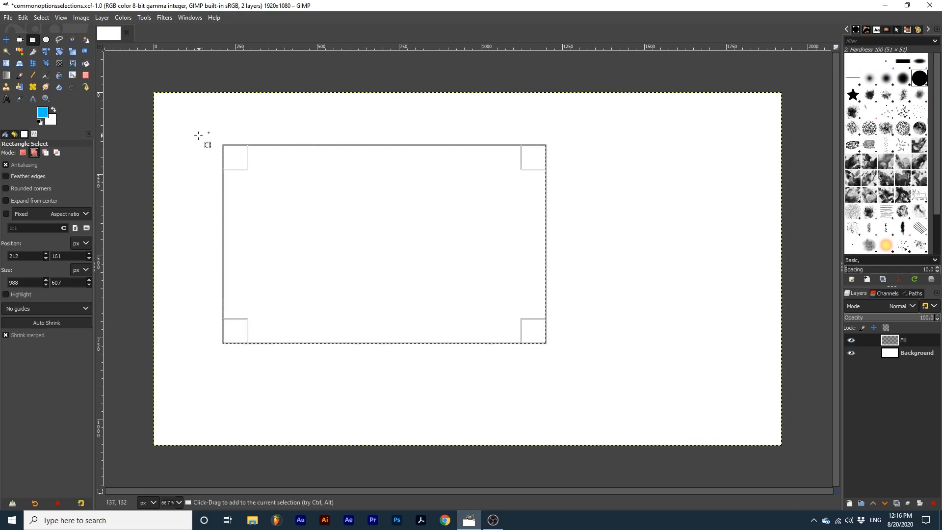
Step: Add a second rectangle to the selection, clear the selection, and fill the circle blue
drag(201, 135, 263, 216)
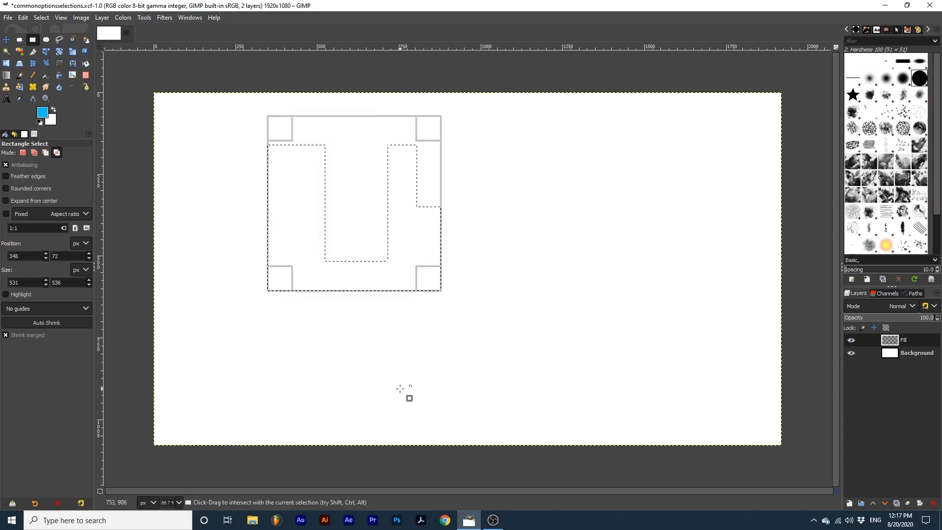
click(46, 40)
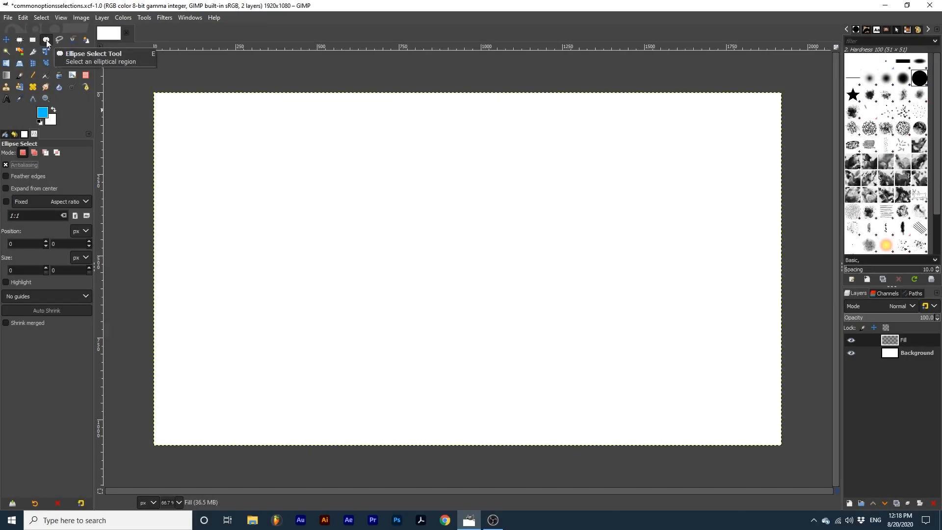
mouse_move(24, 165)
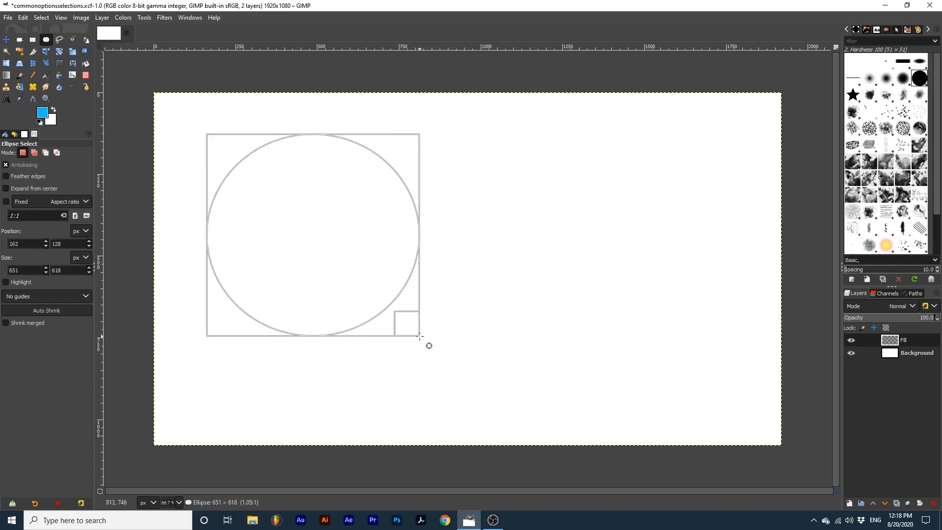
click(286, 264)
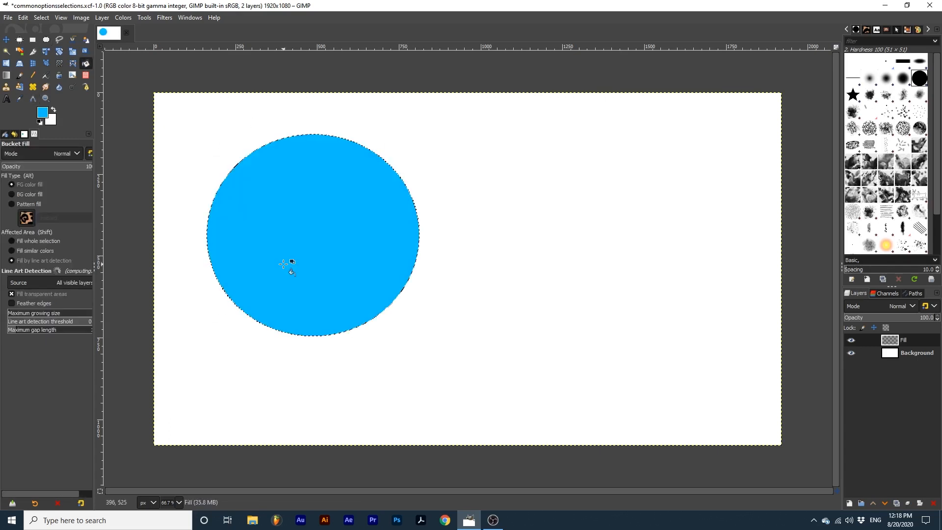
Step: Switch to Rectangle Select and enable Feather edges in its options
click(32, 40)
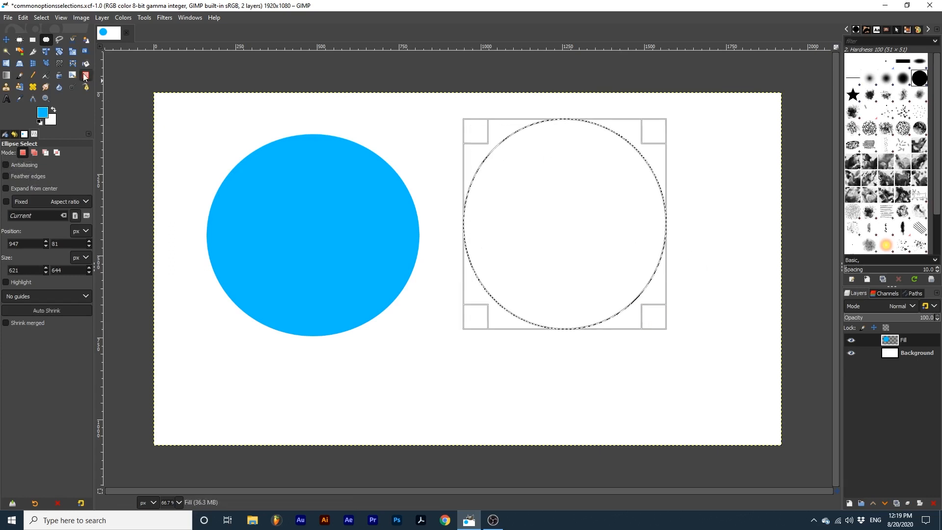
click(41, 18)
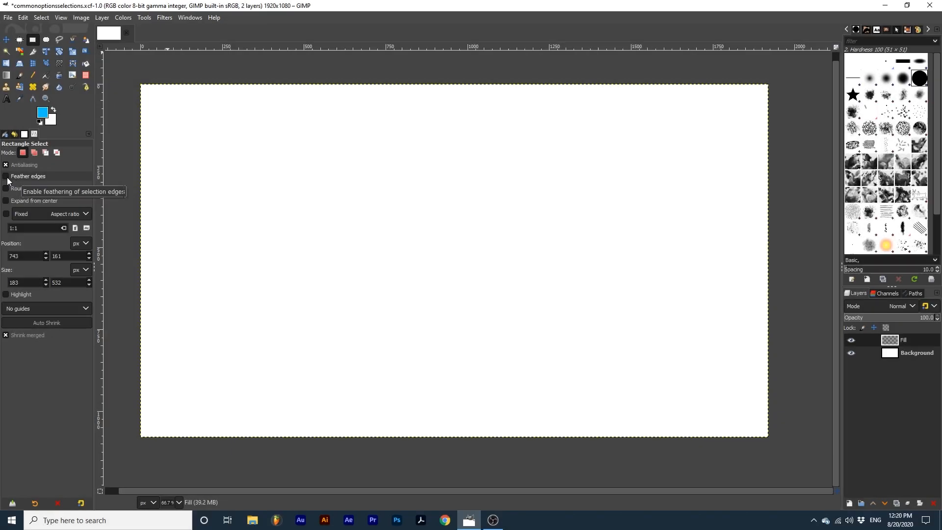
click(6, 176)
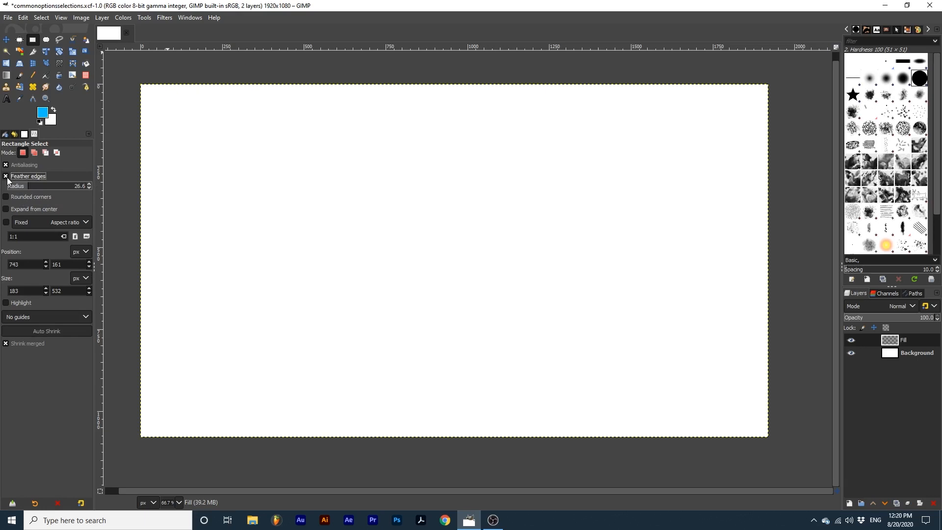
mouse_move(17, 182)
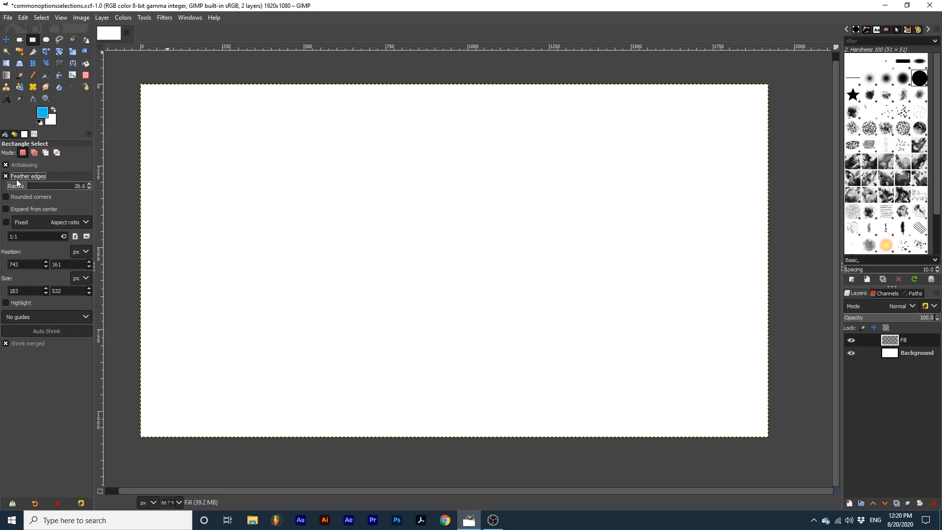
mouse_move(21, 191)
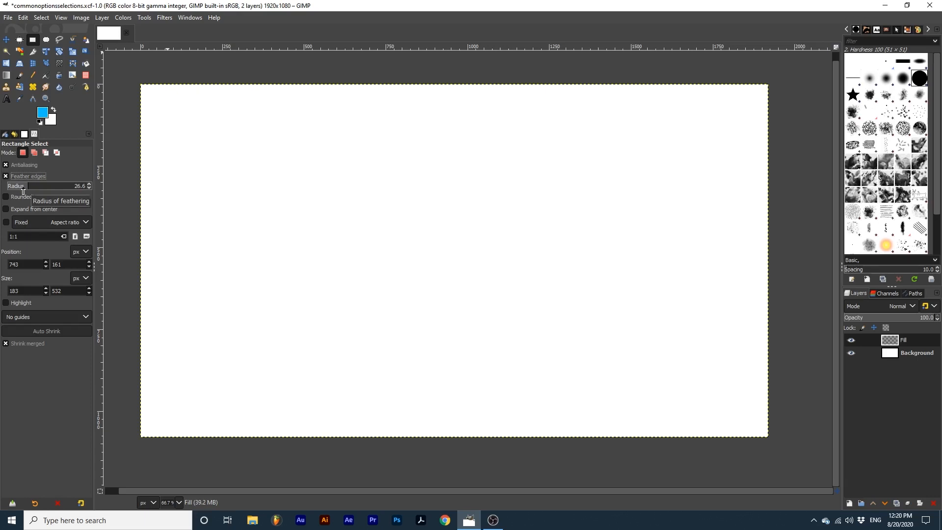
mouse_move(23, 190)
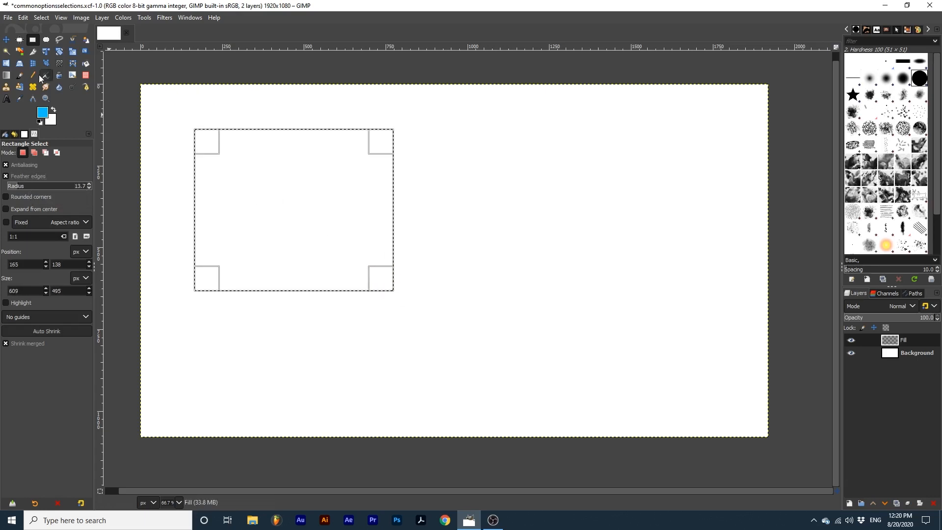
Step: Fill the left feathered rectangle blue, then fill a right rectangle feathered at radius 72
click(293, 209)
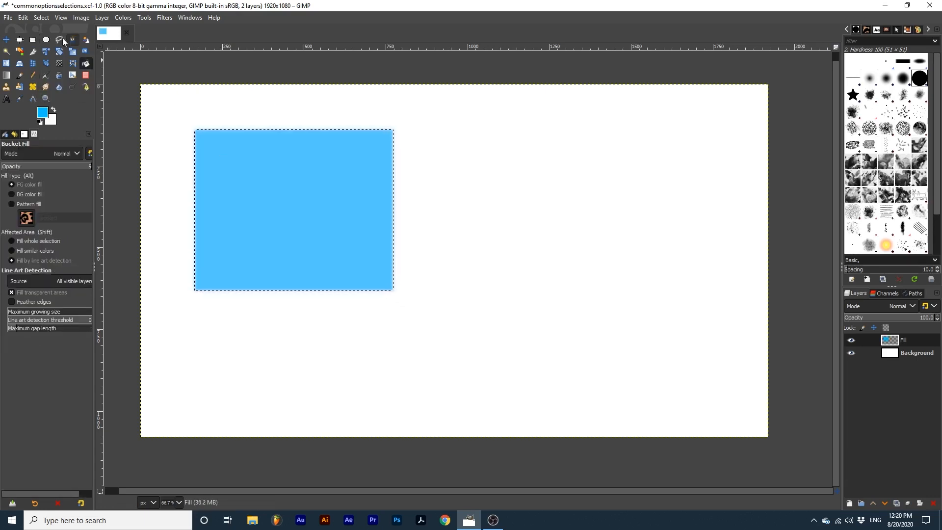
click(33, 39)
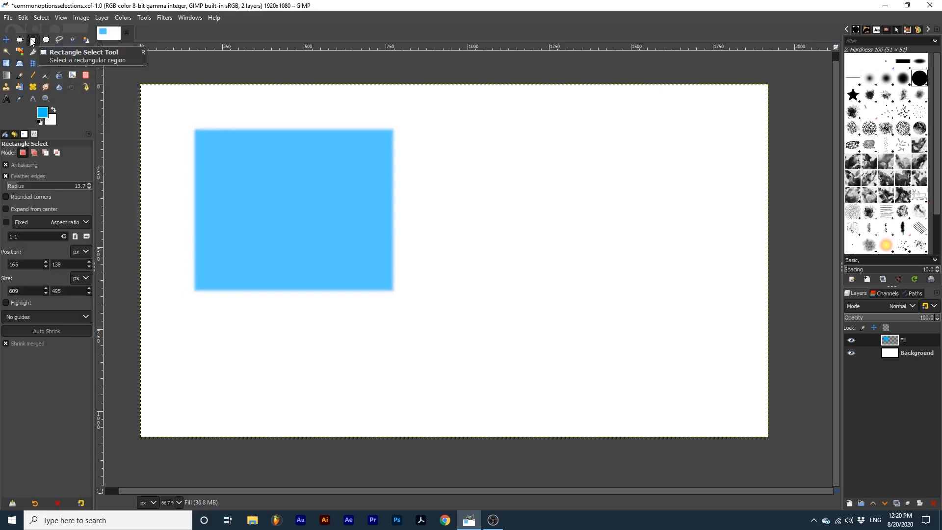
mouse_move(352, 193)
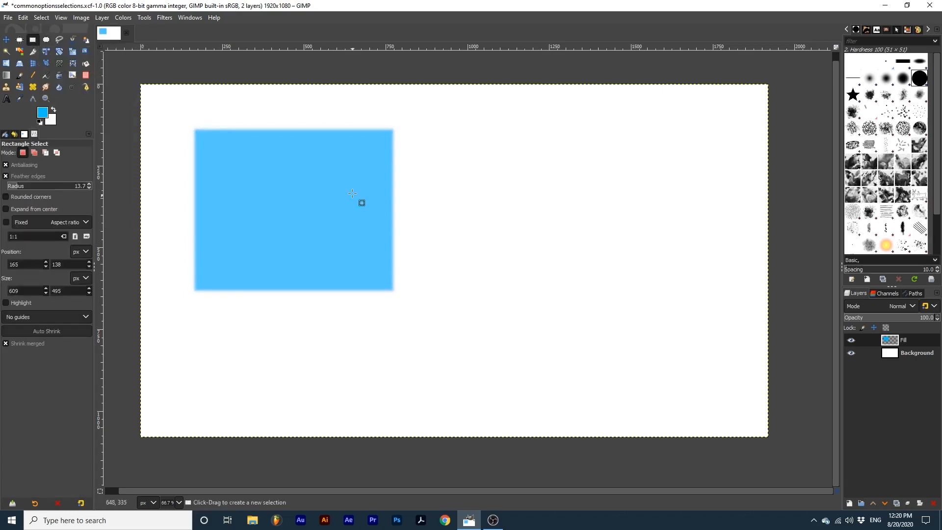
mouse_move(265, 265)
text(72)
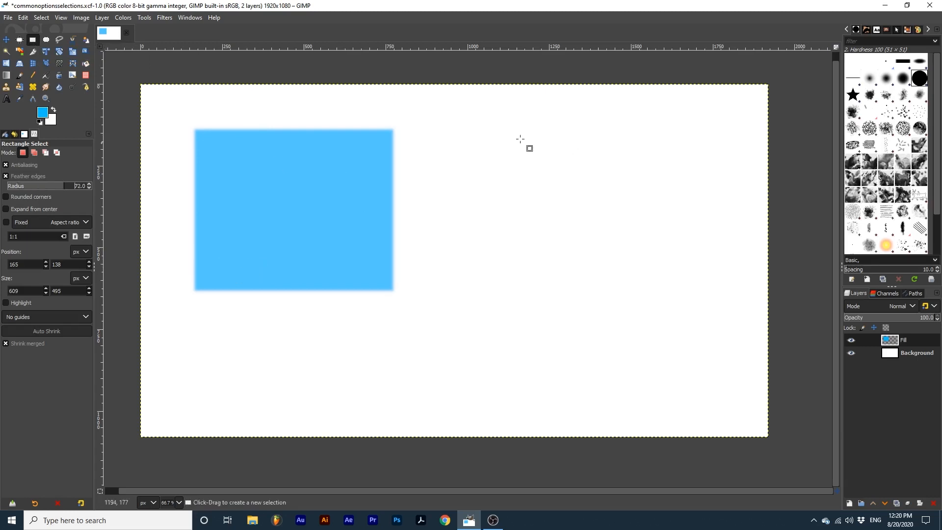
click(86, 64)
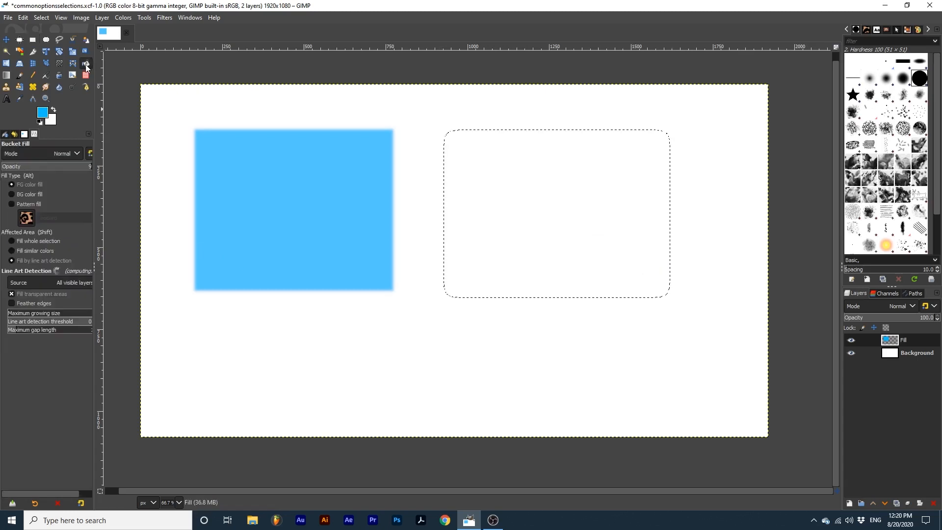
click(553, 213)
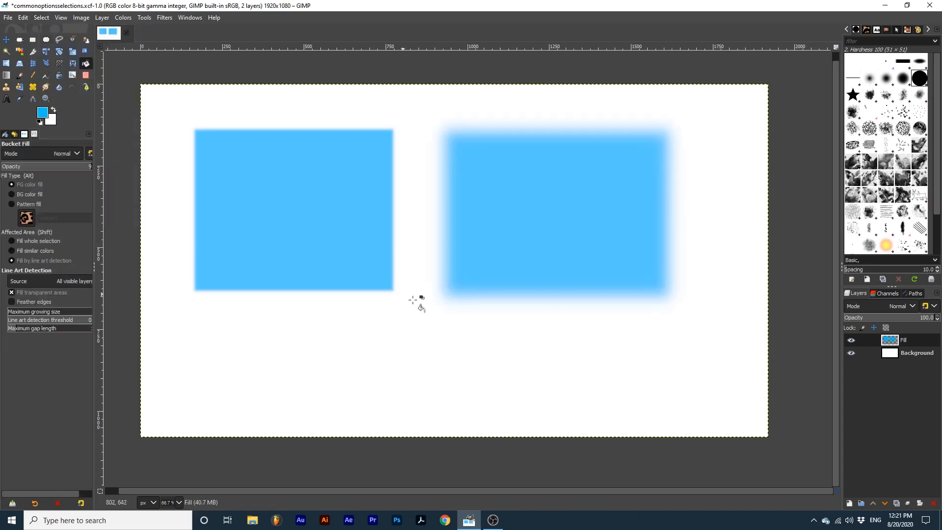
mouse_move(574, 364)
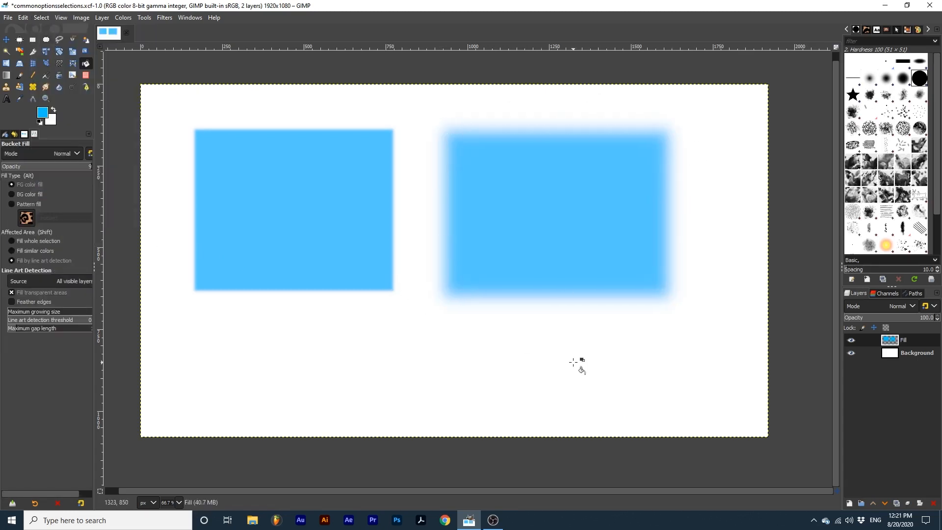